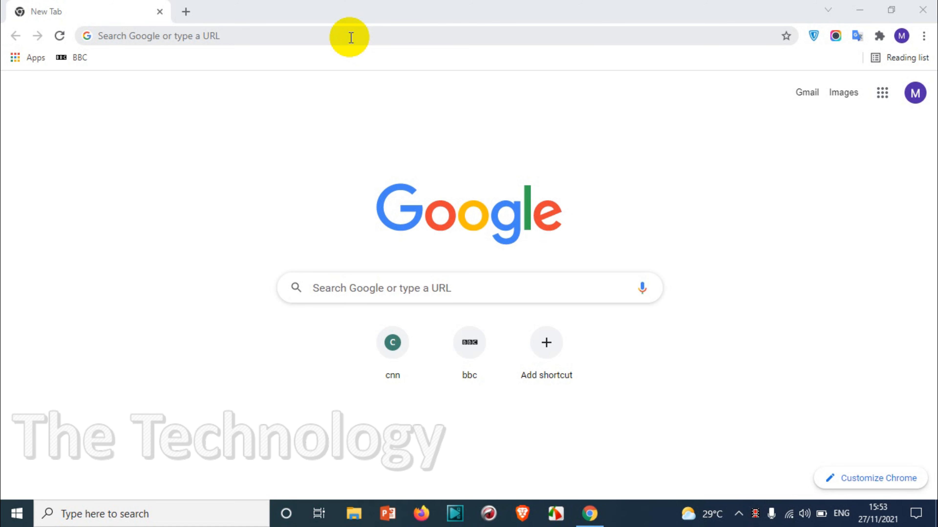
Search Google for "windows 11 download" from the address bar suggestion.
text(windows)
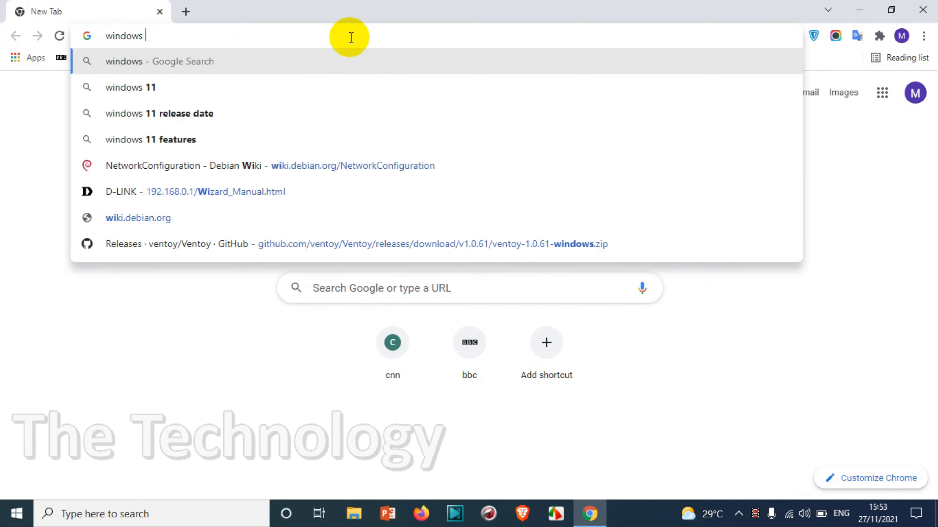
text(11)
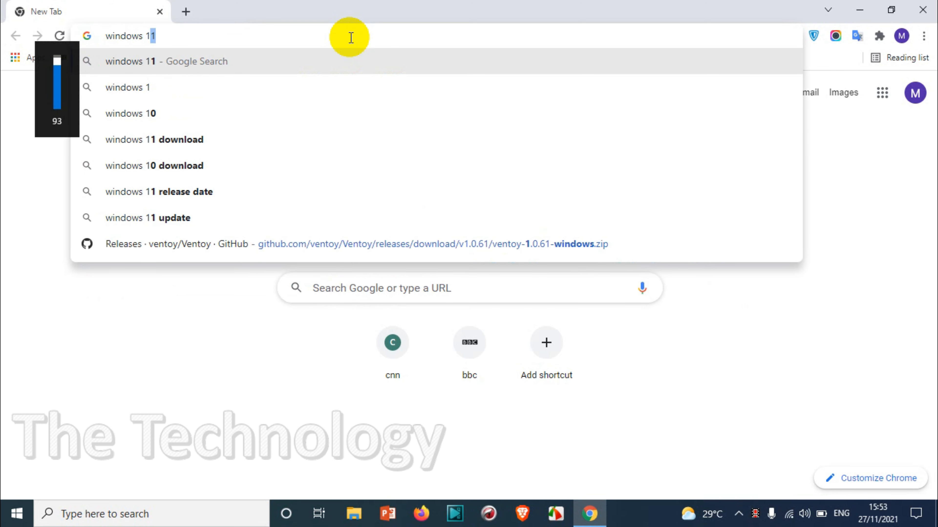
click(154, 139)
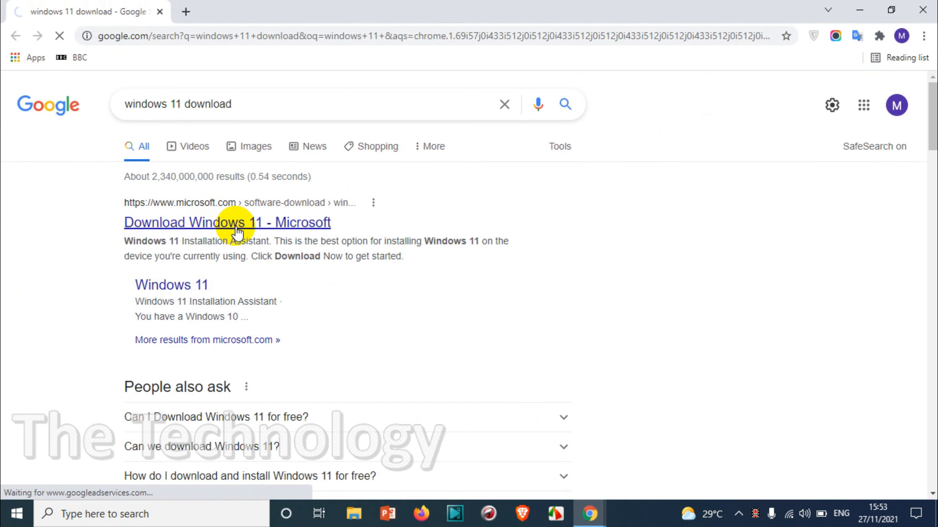
Go to Microsoft's "Download Windows 11" search result.
click(228, 223)
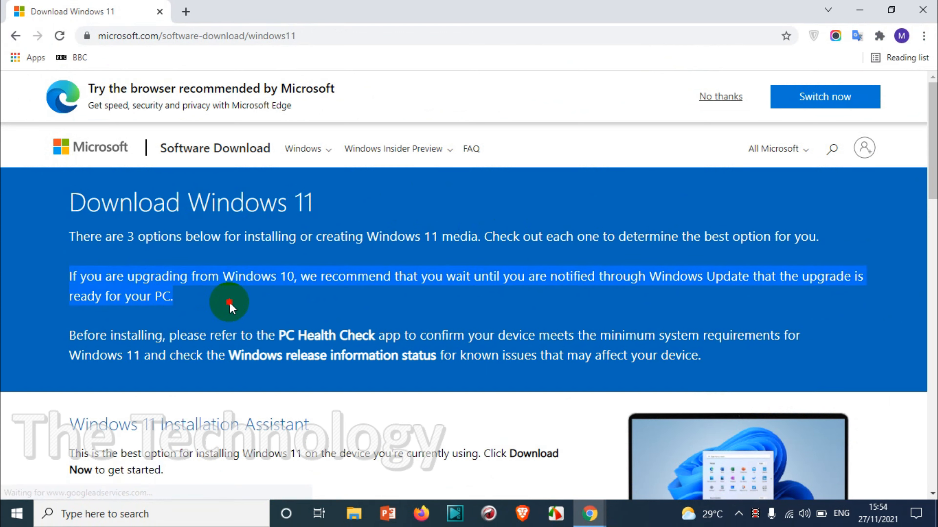
mouse_move(586, 274)
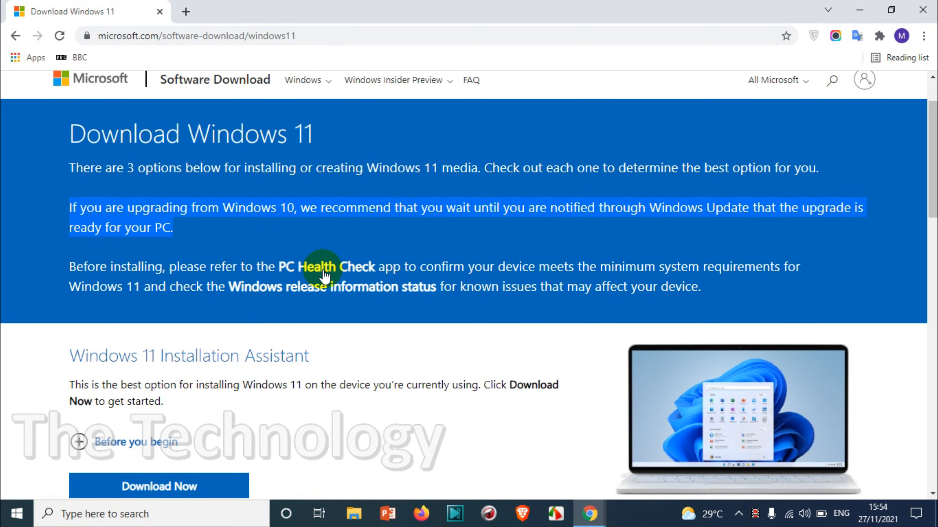
mouse_move(768, 274)
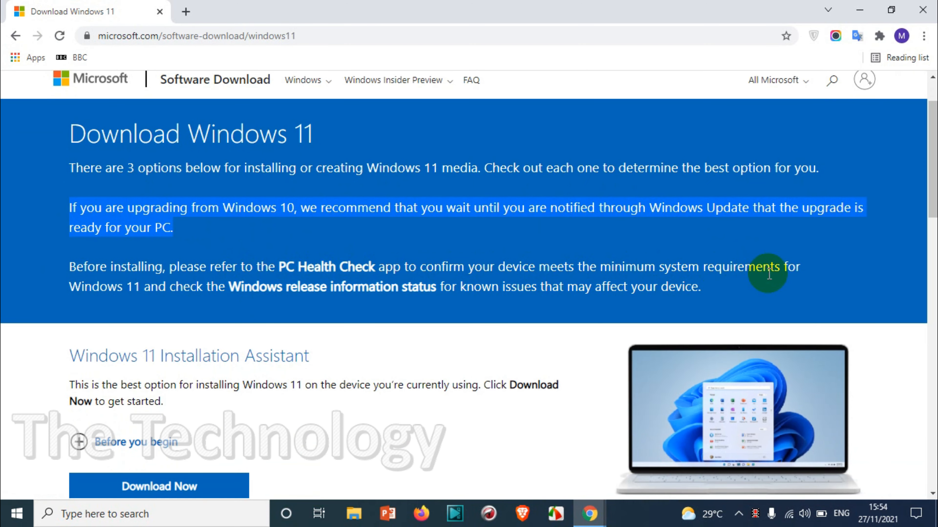
mouse_move(386, 293)
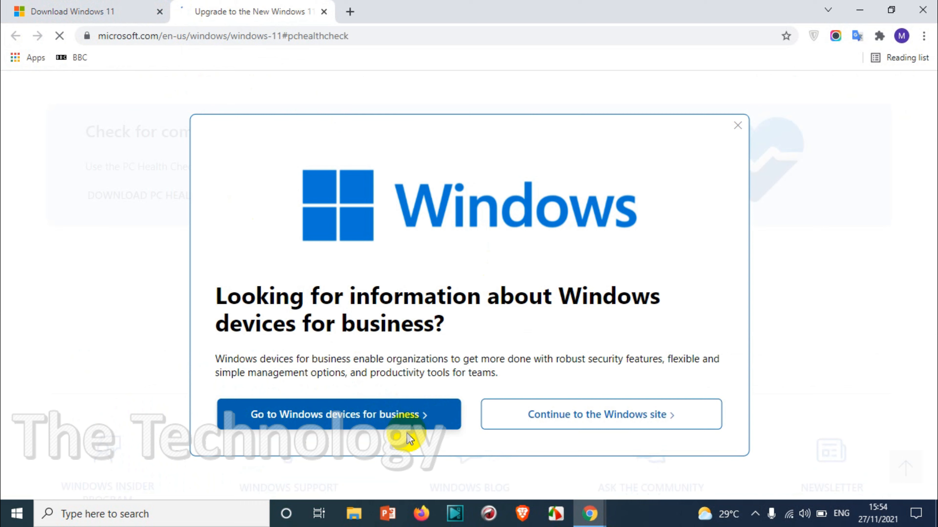
mouse_move(557, 415)
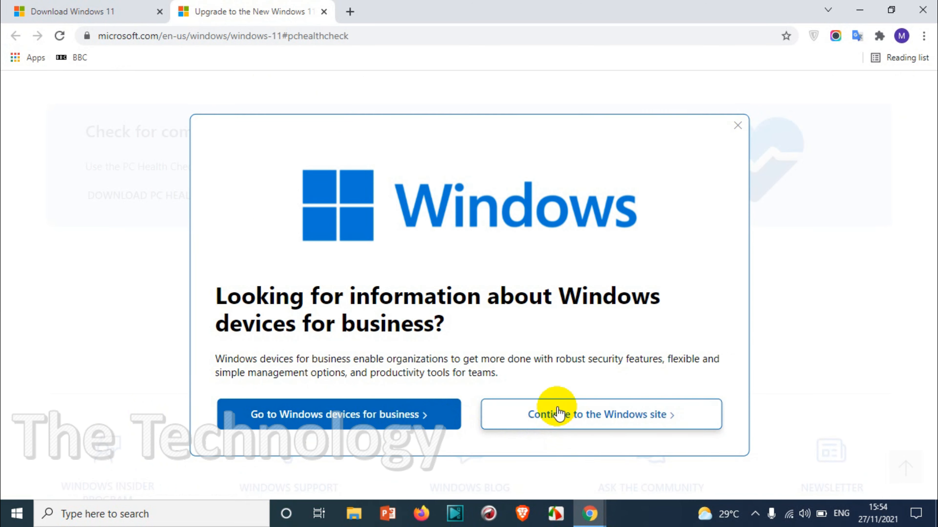
mouse_move(568, 419)
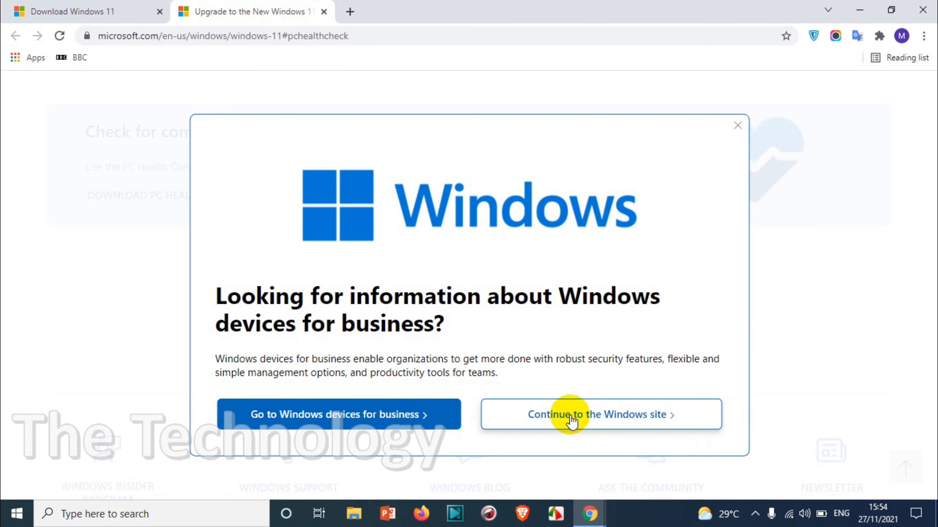
Dismiss the business devices popup and browse the Windows 11 Pro for Business page.
click(598, 415)
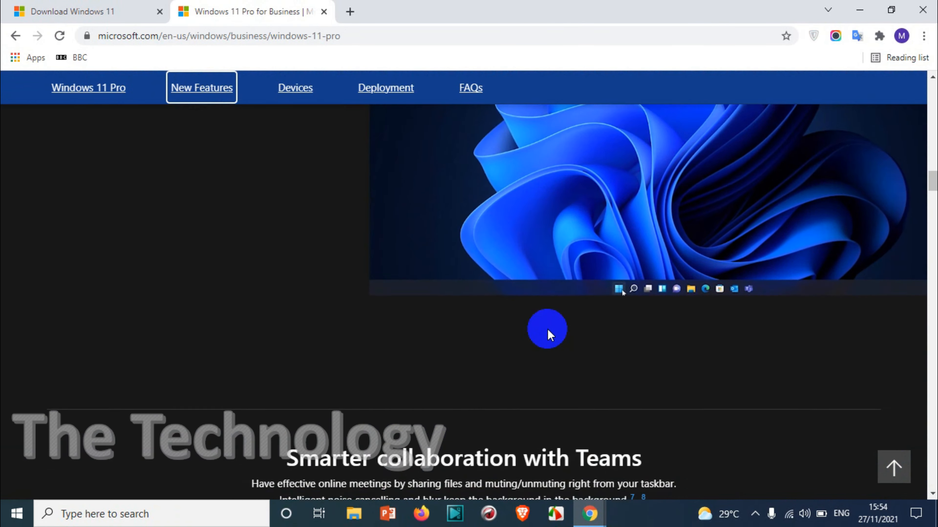
scroll(down, 3)
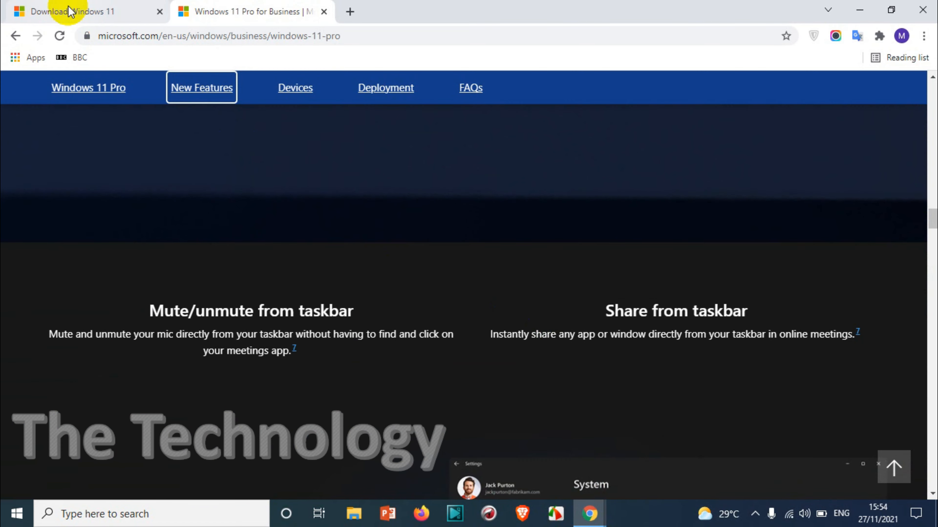
Download the Windows 11 Media Creation Tool .exe, launch it, and bring the ISO section into view.
click(78, 10)
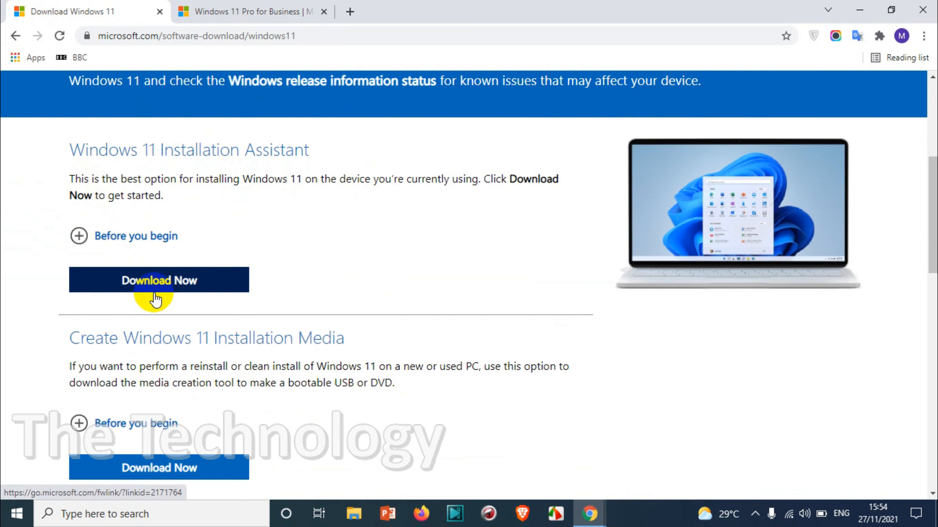
mouse_move(199, 296)
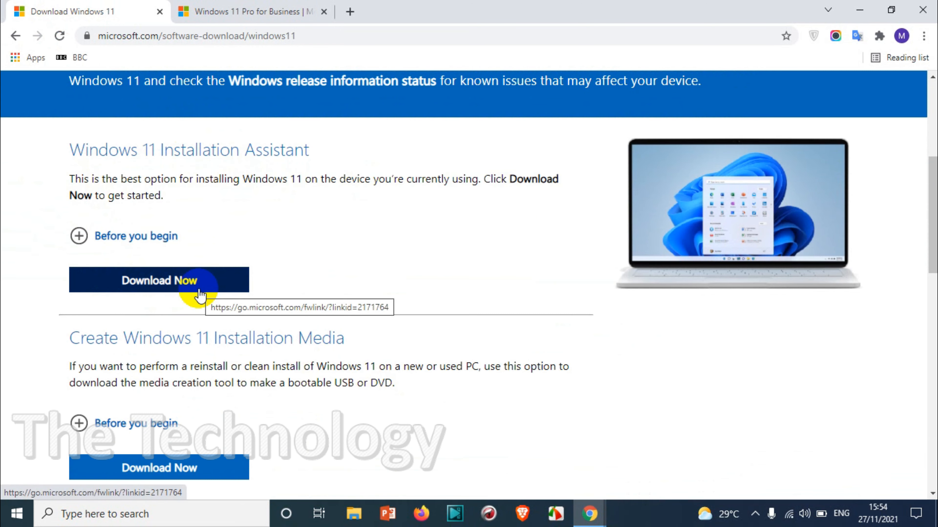
scroll(down, 3)
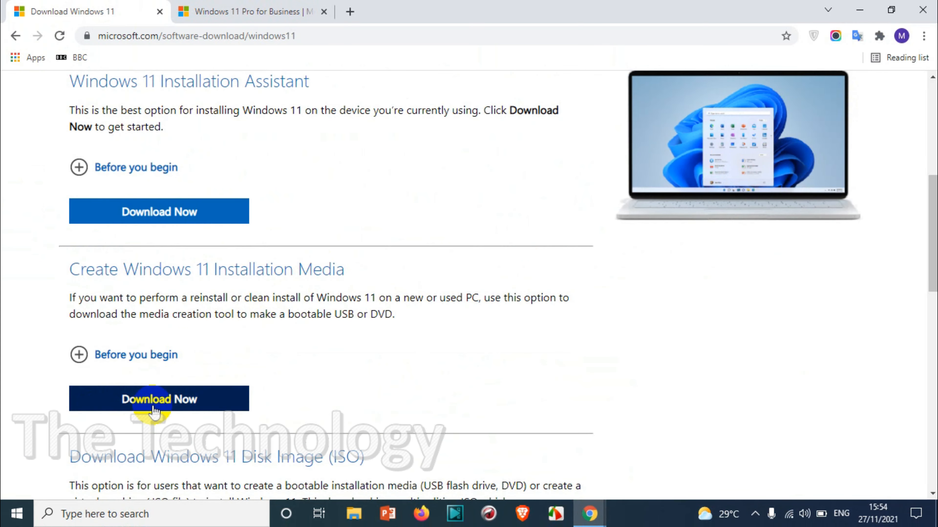
click(158, 399)
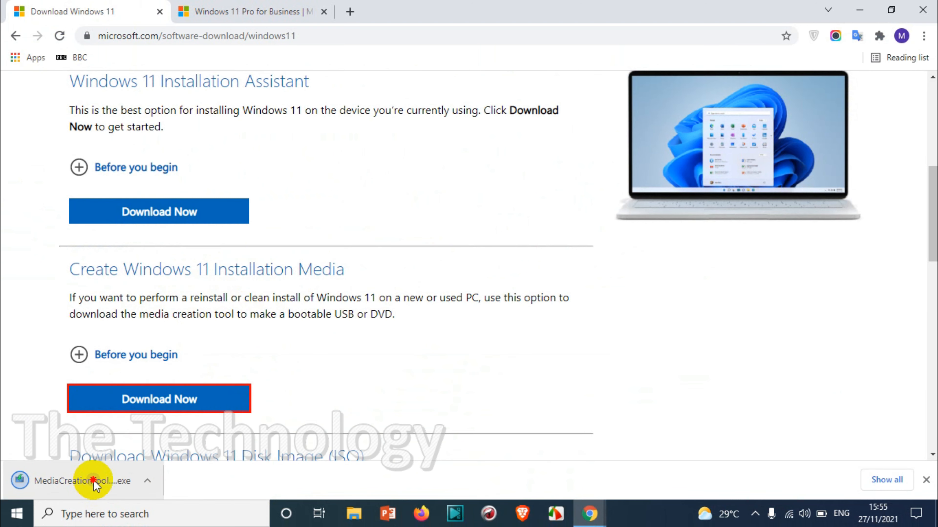
click(78, 480)
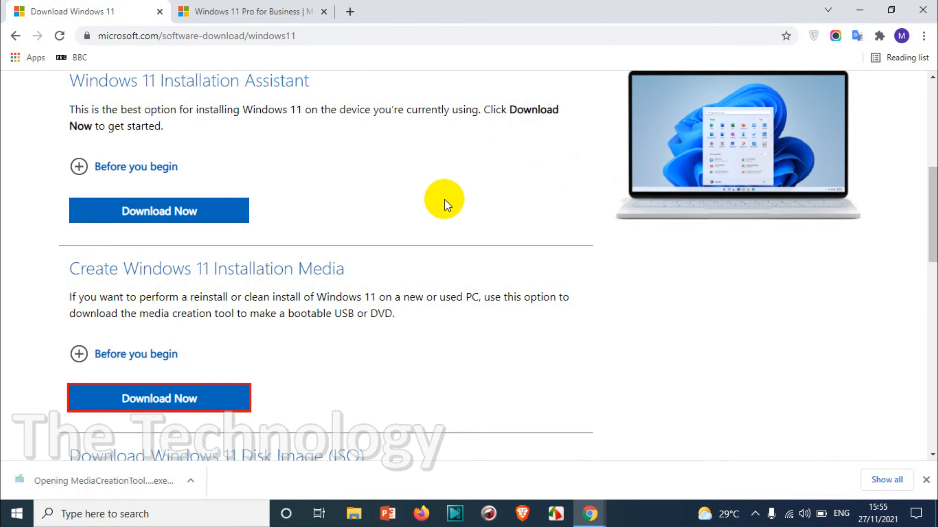
scroll(down, 3)
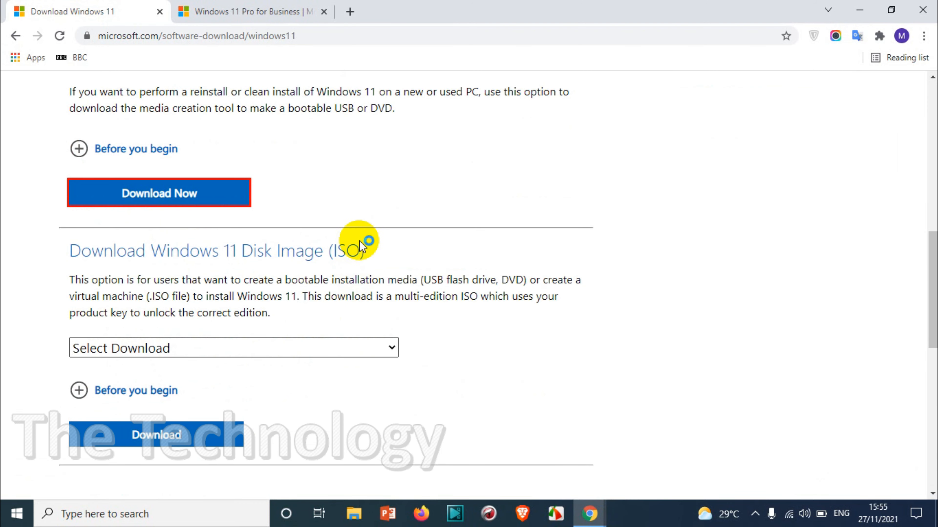
Allow the Media Creation Tool to start running so Windows 11 Setup launches.
click(160, 192)
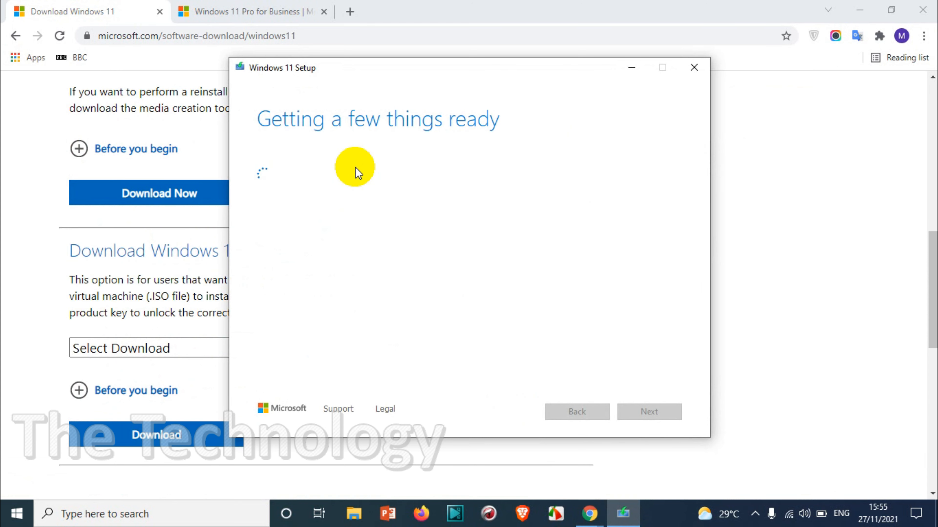
mouse_move(346, 191)
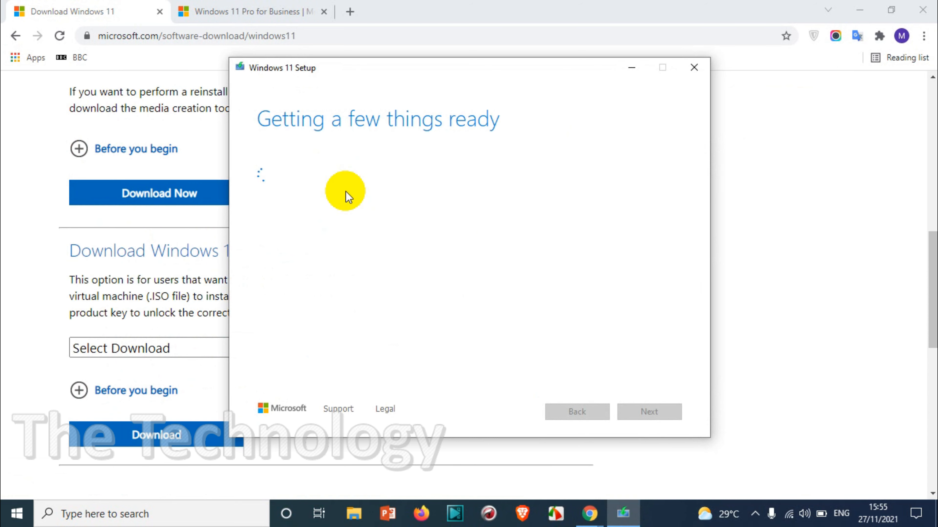
mouse_move(397, 179)
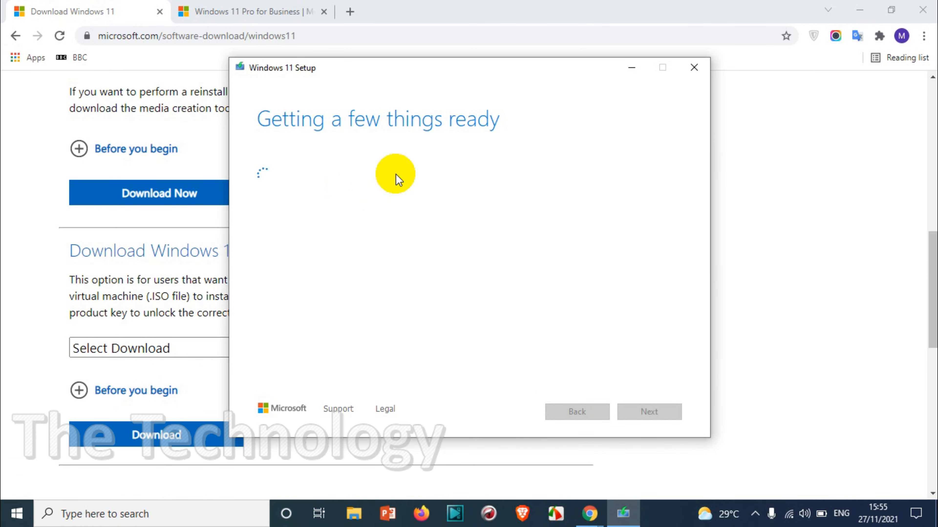
mouse_move(456, 115)
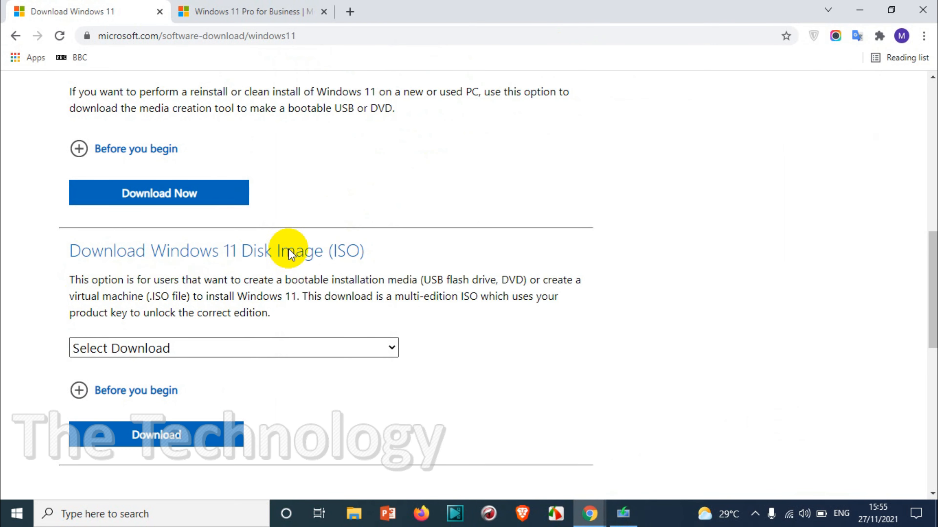
mouse_move(531, 284)
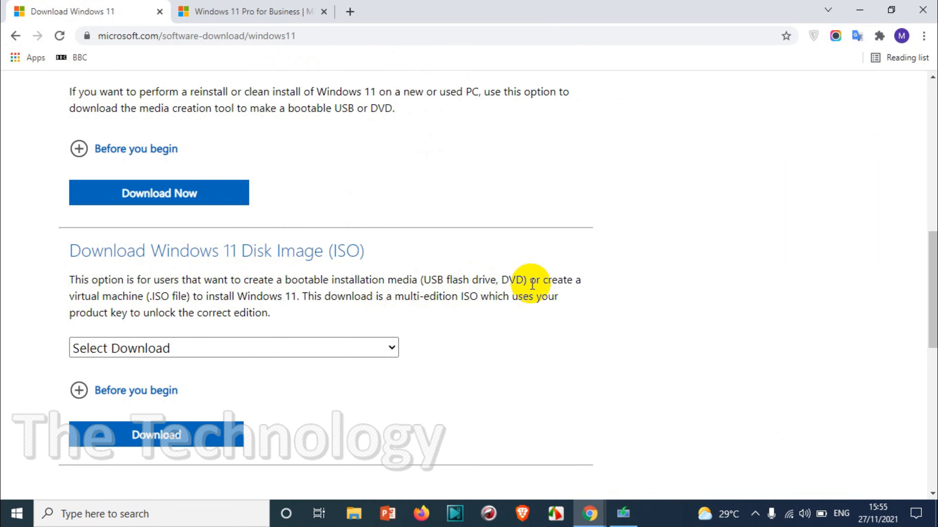
mouse_move(413, 302)
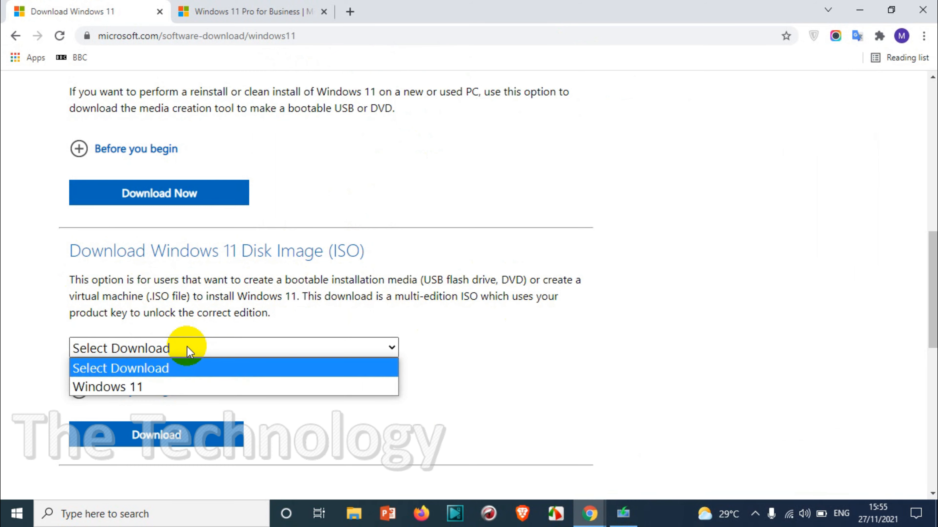
Choose the Windows 11 edition in English and start the 64-bit ISO download.
click(106, 386)
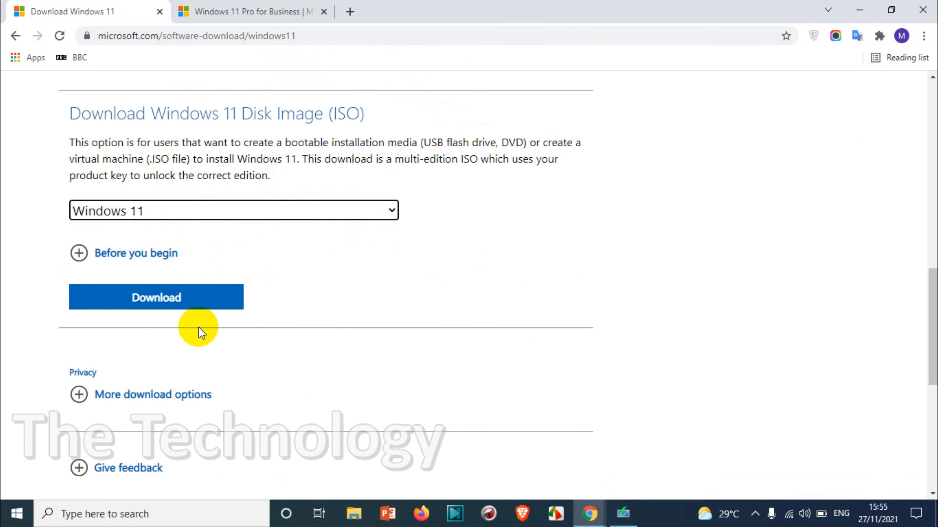
scroll(down, 3)
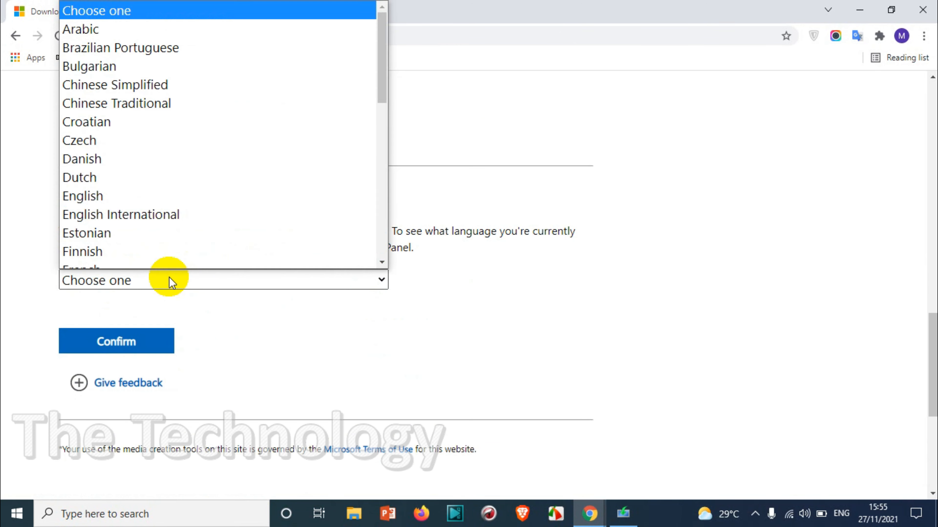
click(83, 196)
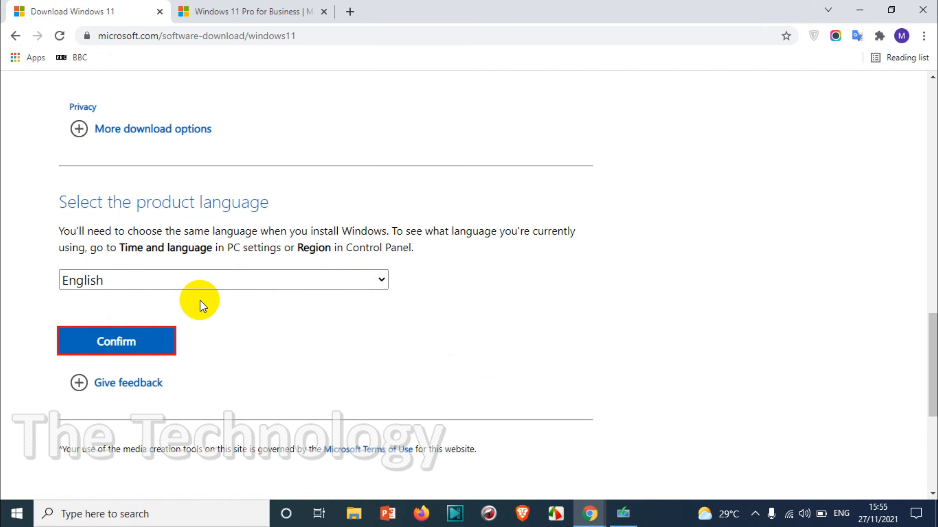
click(116, 340)
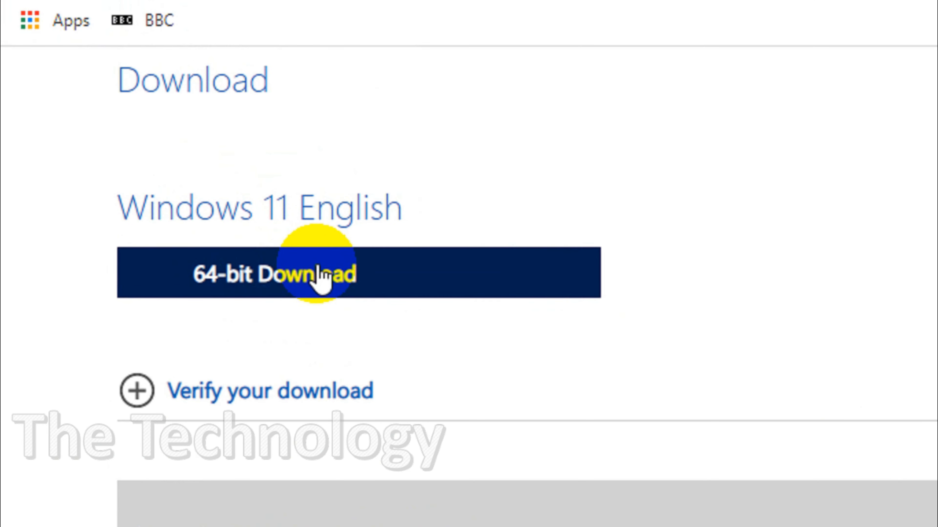
scroll(up, 3)
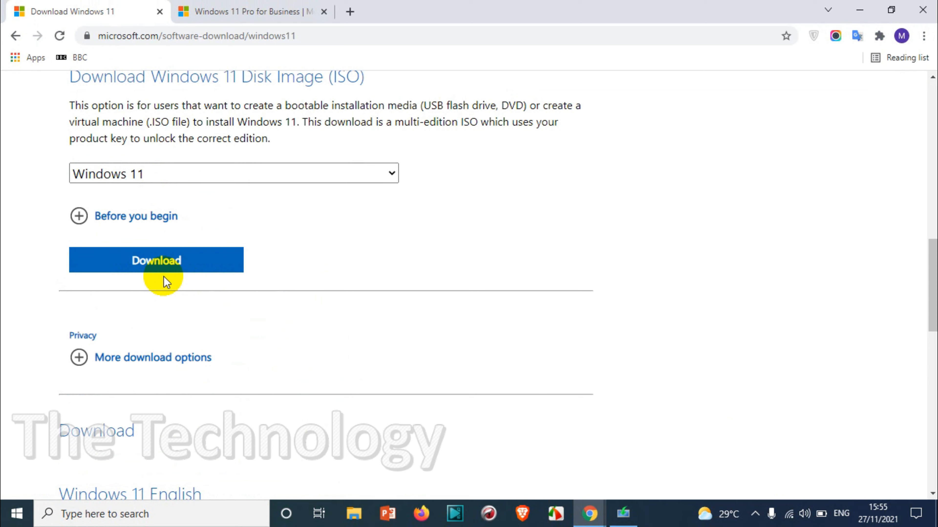
scroll(down, 3)
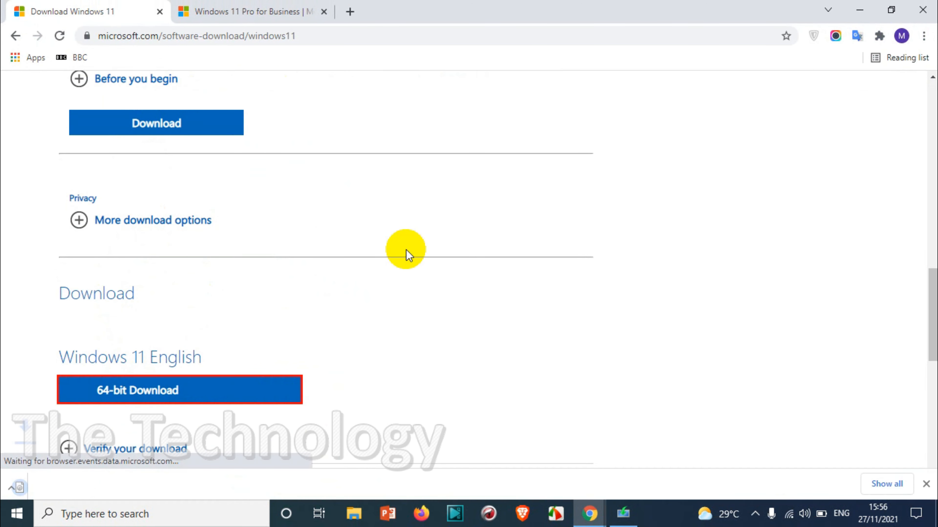
click(178, 390)
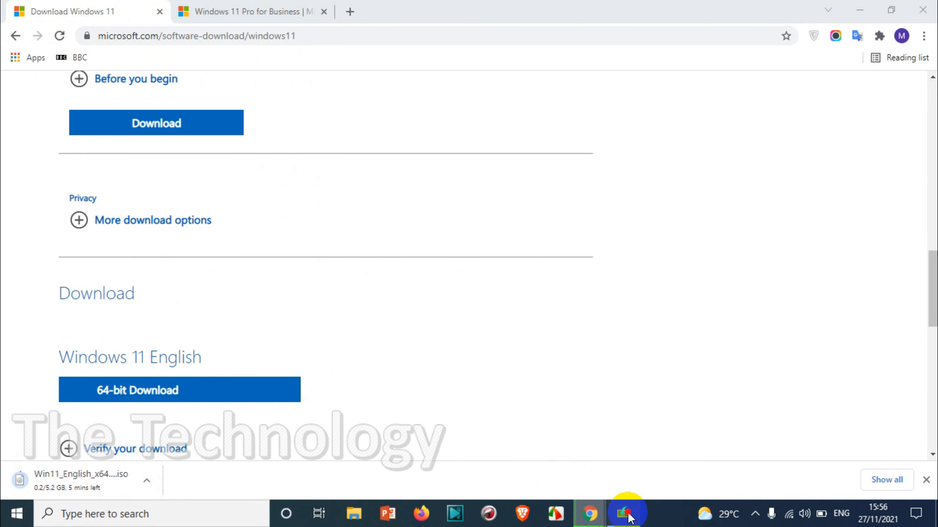
Bring Windows 11 Setup forward and accept the Media Creation Tool license terms.
click(626, 513)
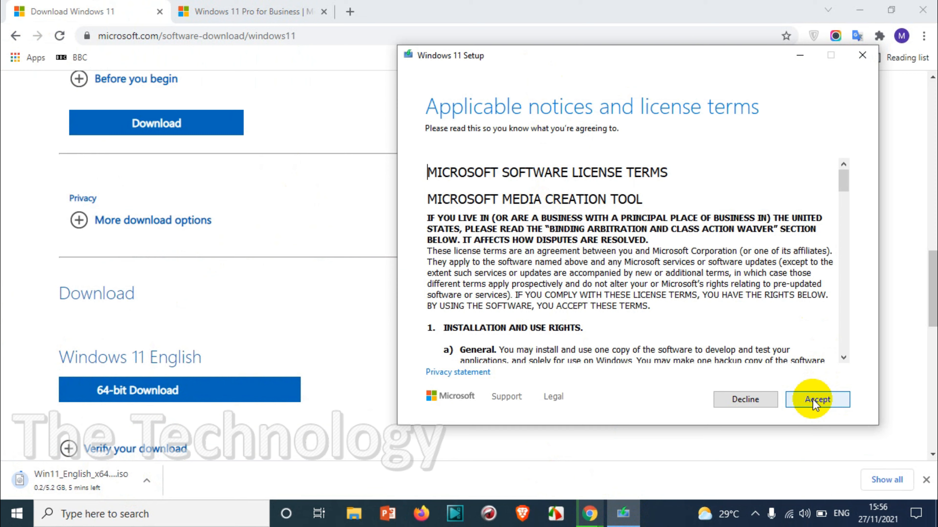
click(816, 400)
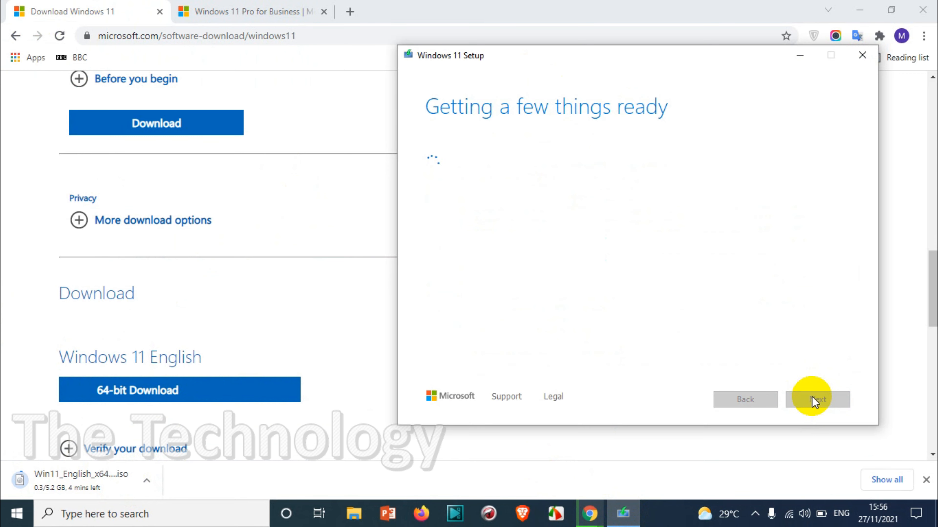
mouse_move(755, 333)
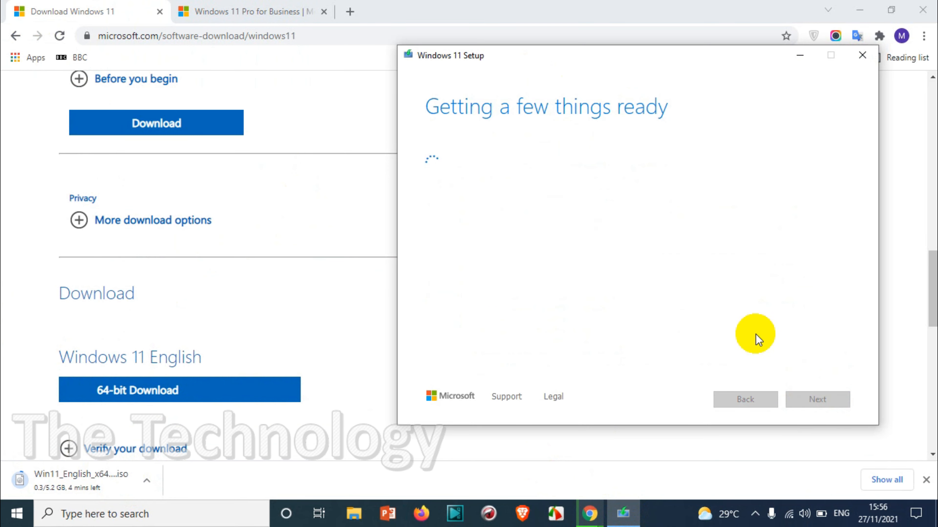
mouse_move(767, 325)
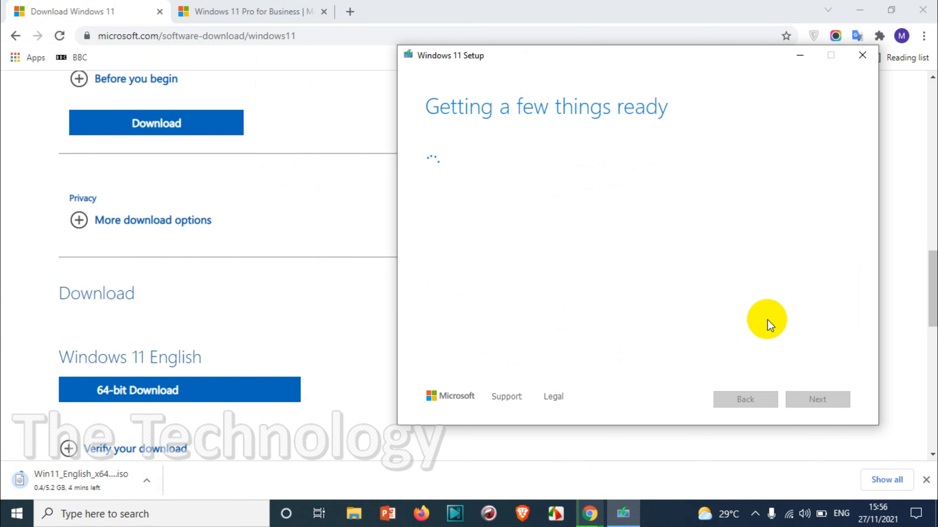
mouse_move(768, 316)
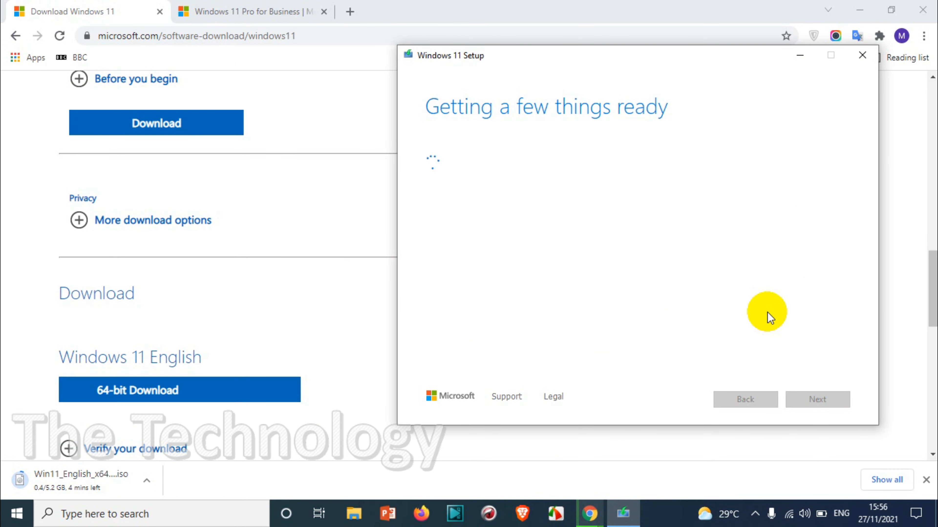
mouse_move(776, 322)
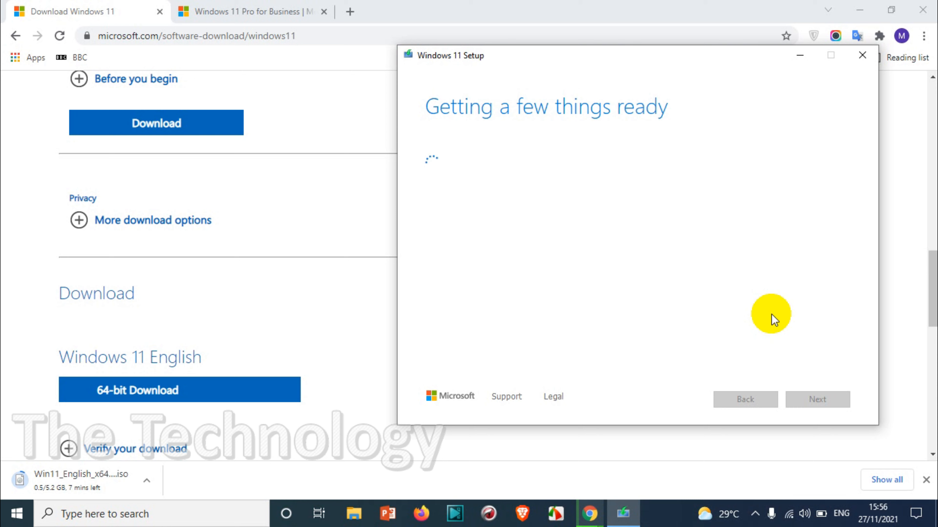
mouse_move(780, 305)
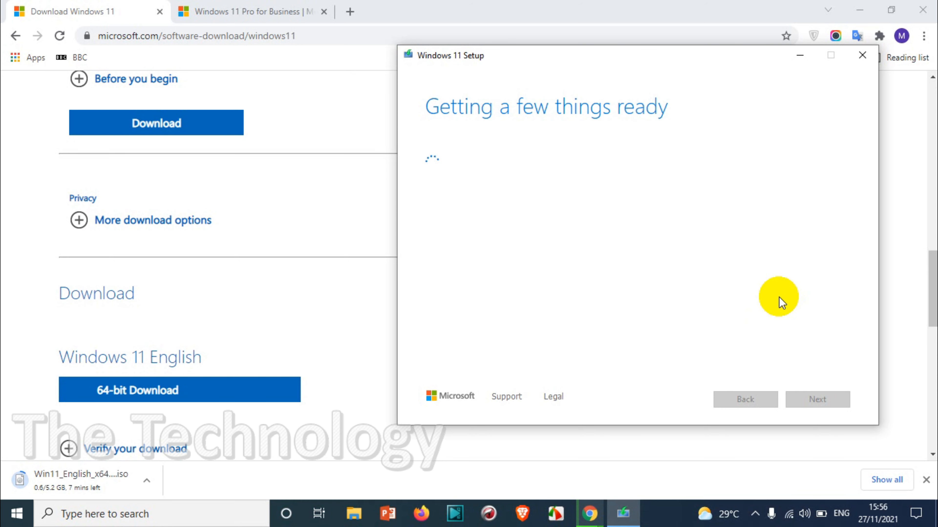
mouse_move(773, 308)
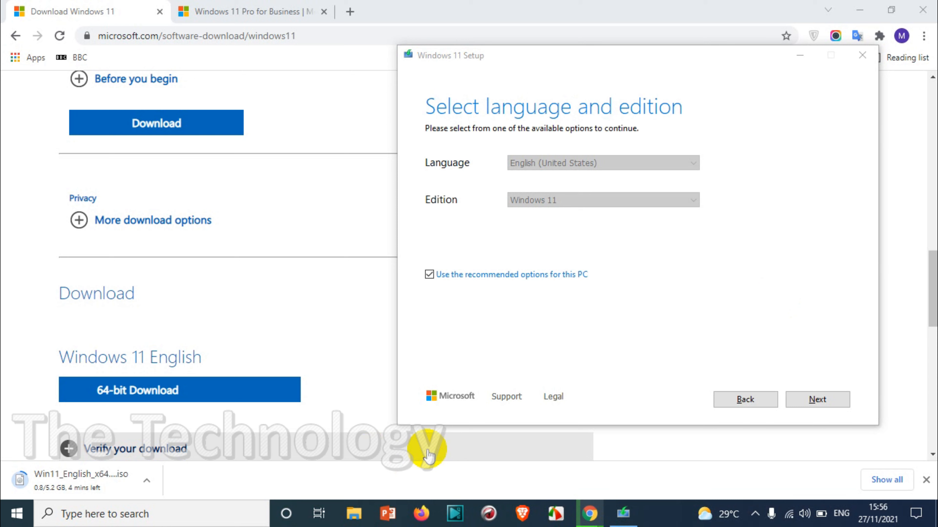
mouse_move(626, 184)
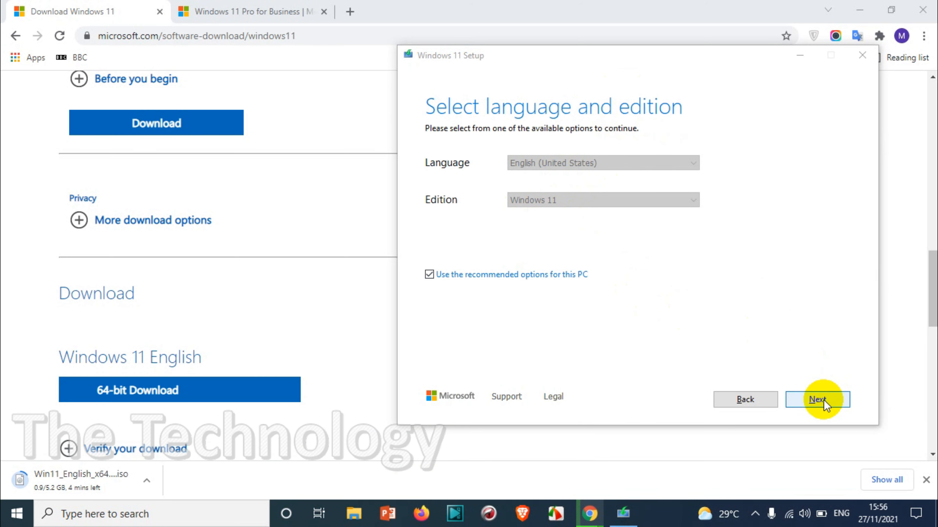
mouse_move(428, 279)
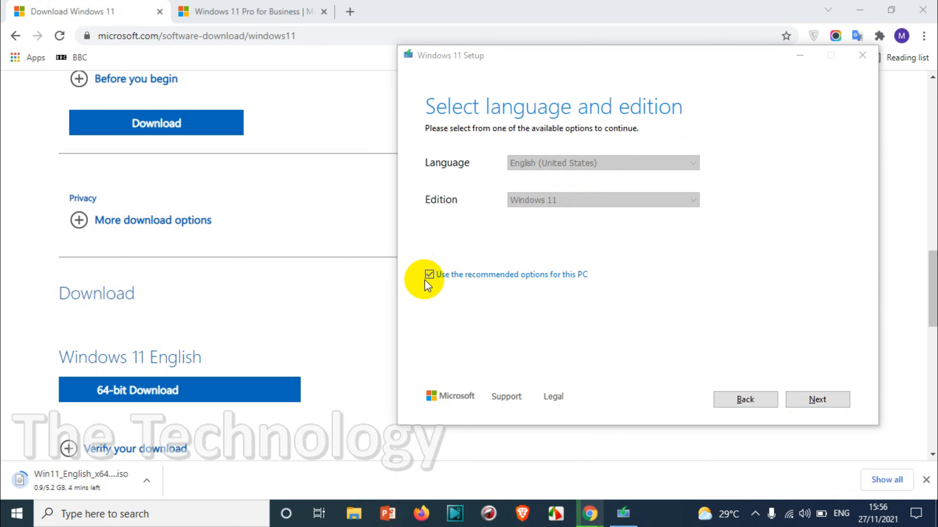
click(602, 163)
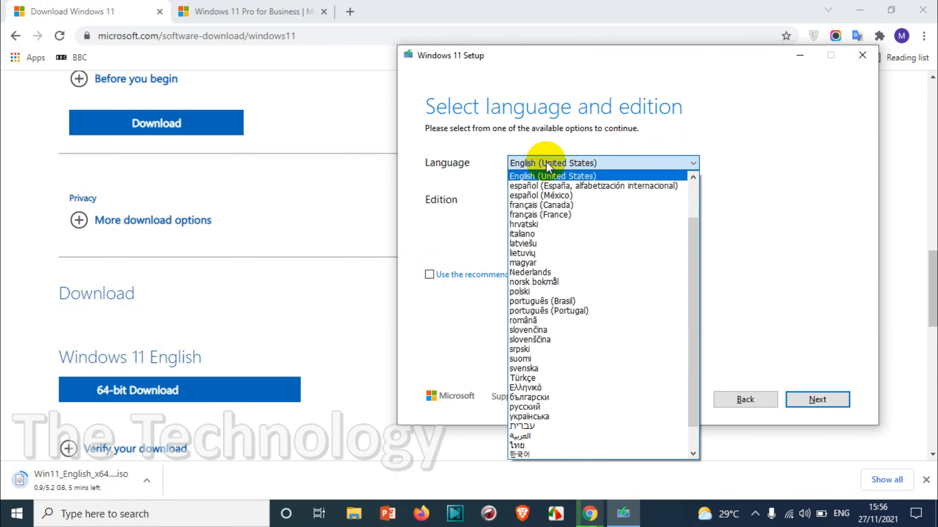
click(552, 175)
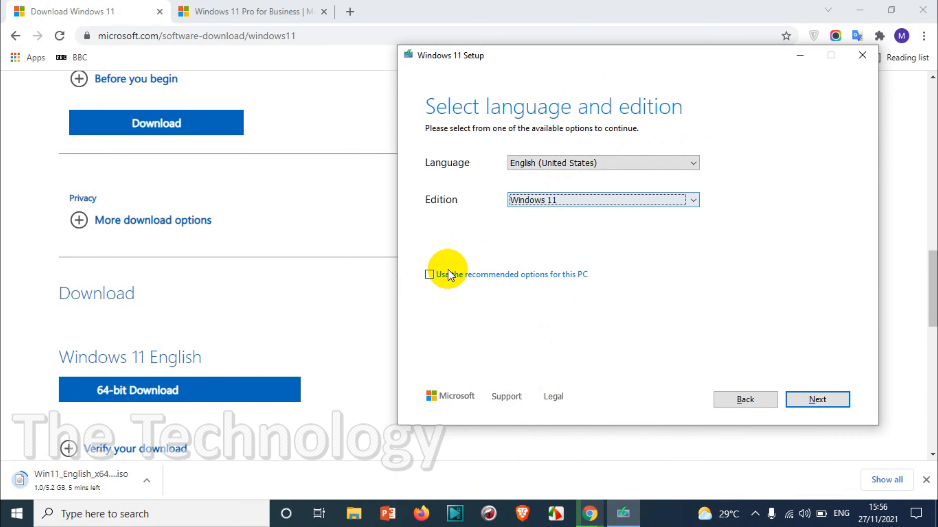
click(428, 274)
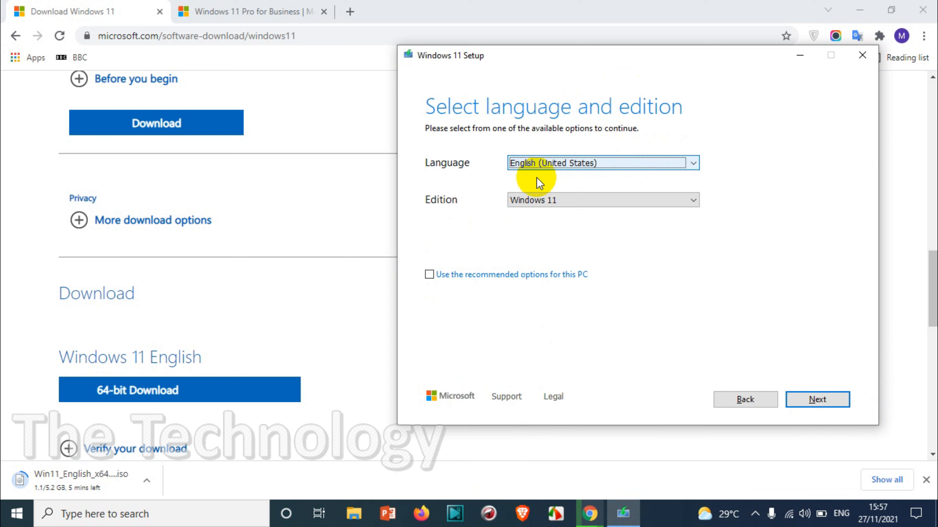
click(429, 274)
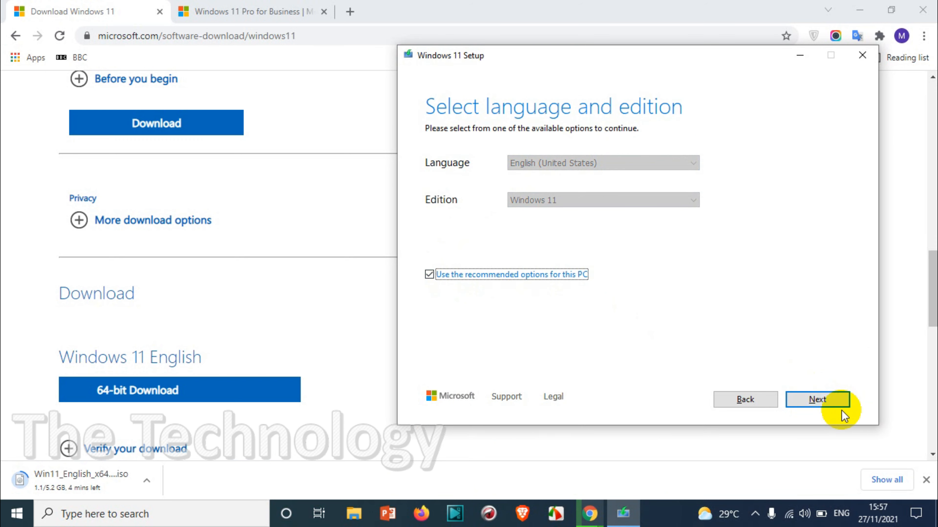
click(817, 400)
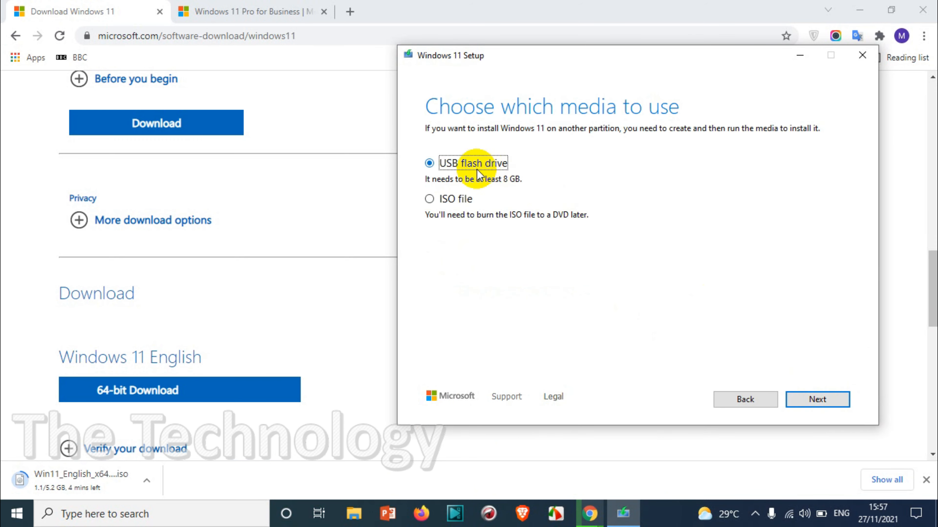
mouse_move(517, 187)
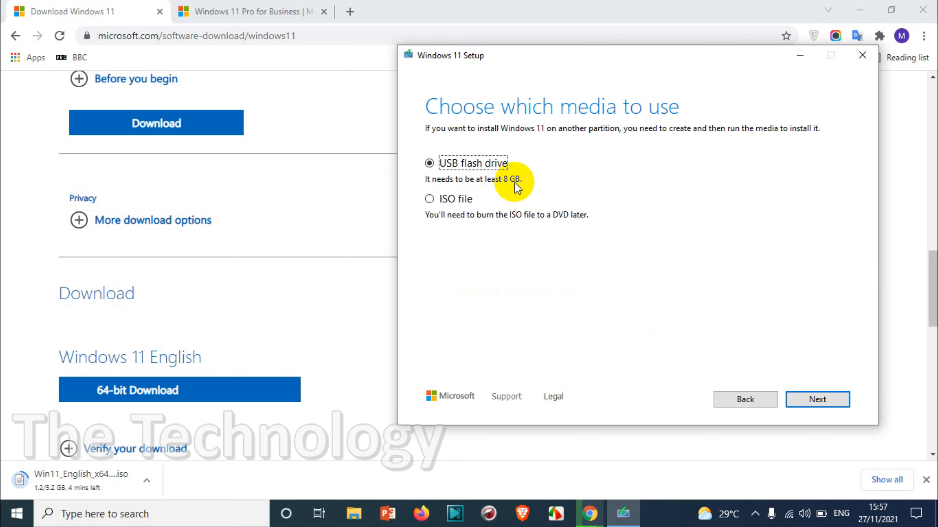
click(429, 198)
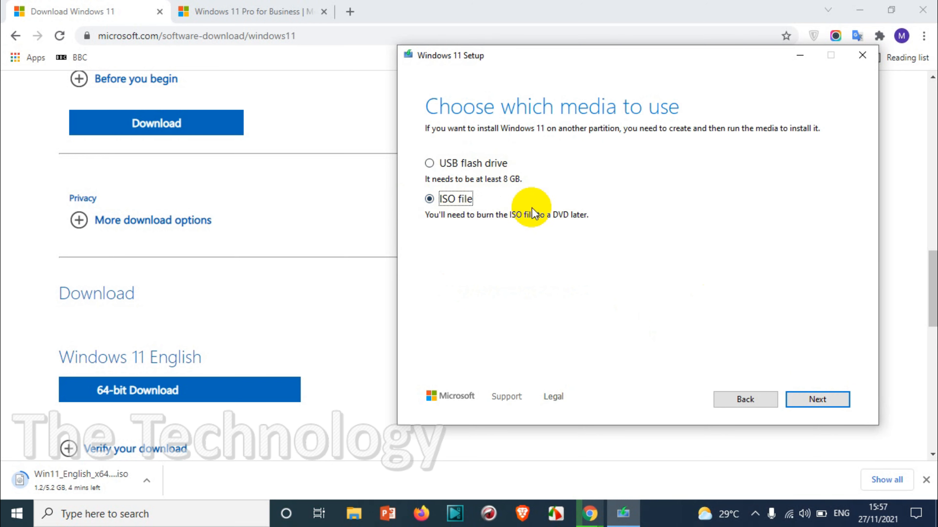
mouse_move(817, 399)
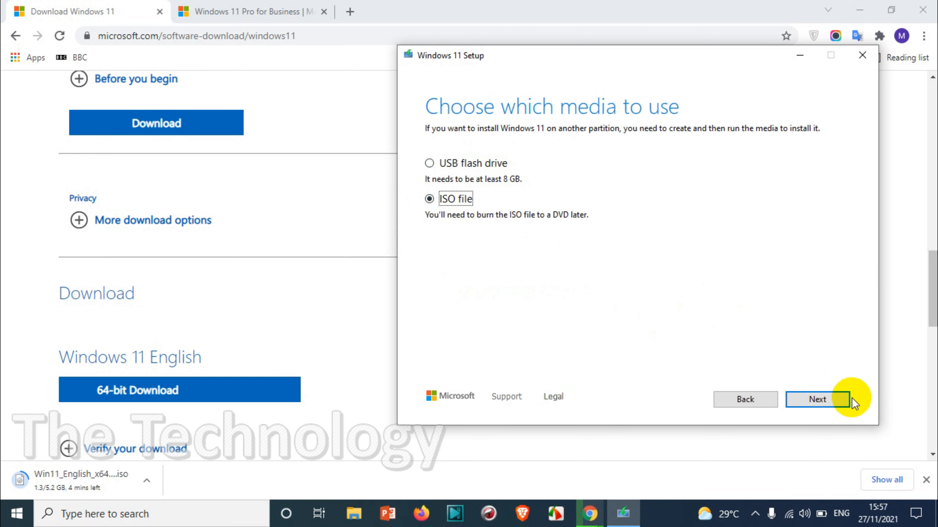
mouse_move(105, 491)
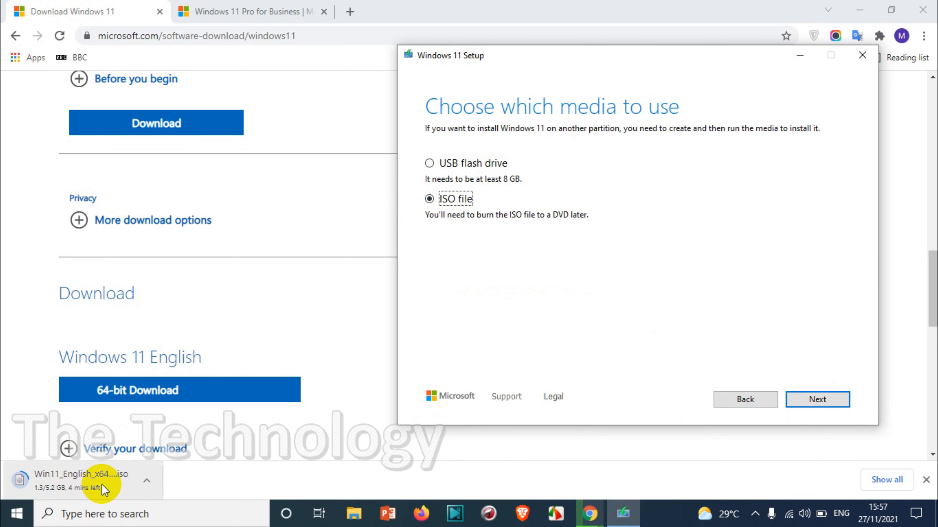
click(430, 163)
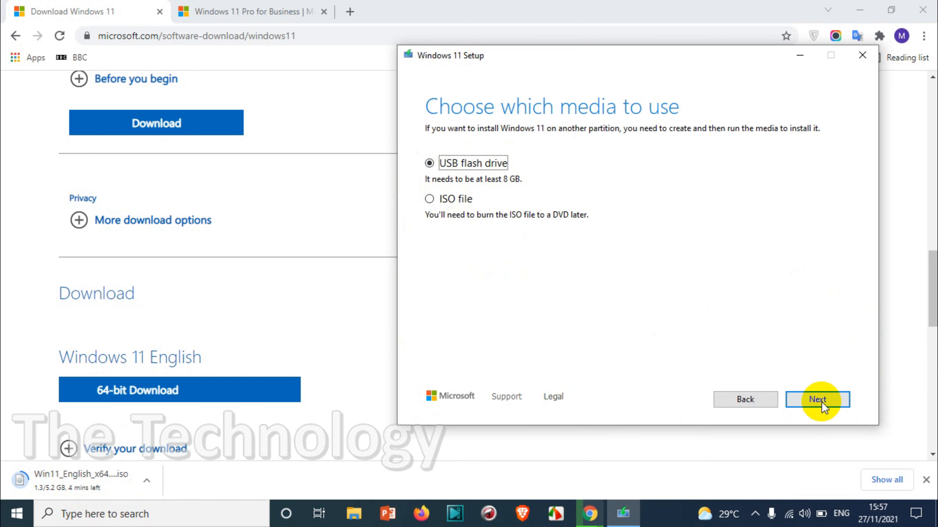
View the USB drive list showing D: (Ventoy), then go back to the media choice.
click(817, 400)
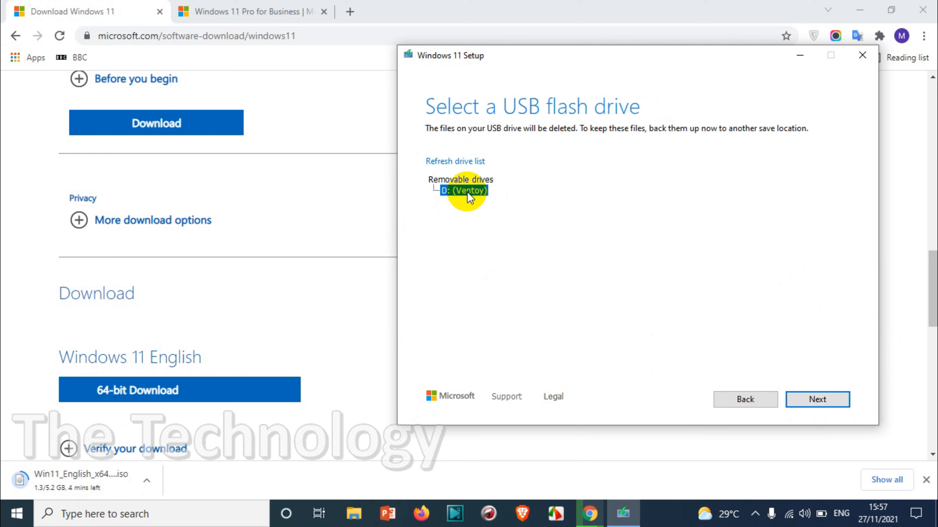
mouse_move(601, 317)
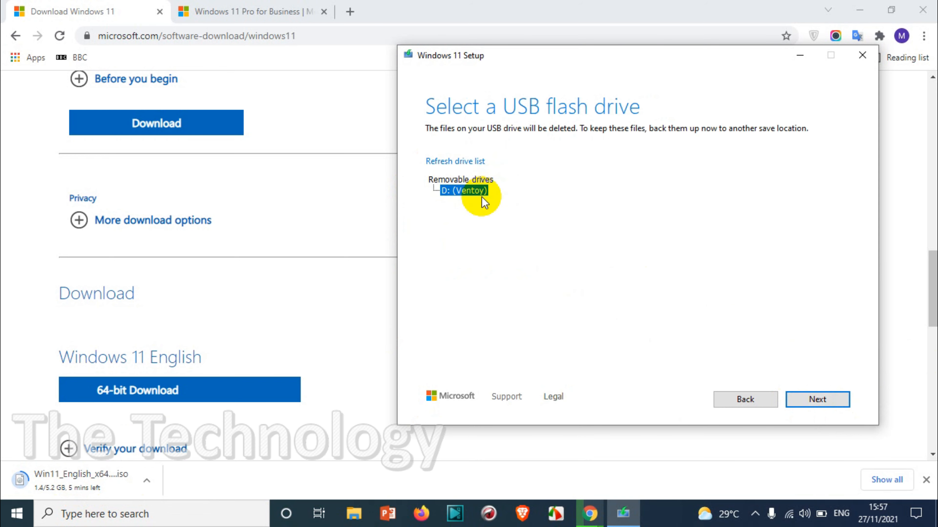
mouse_move(818, 400)
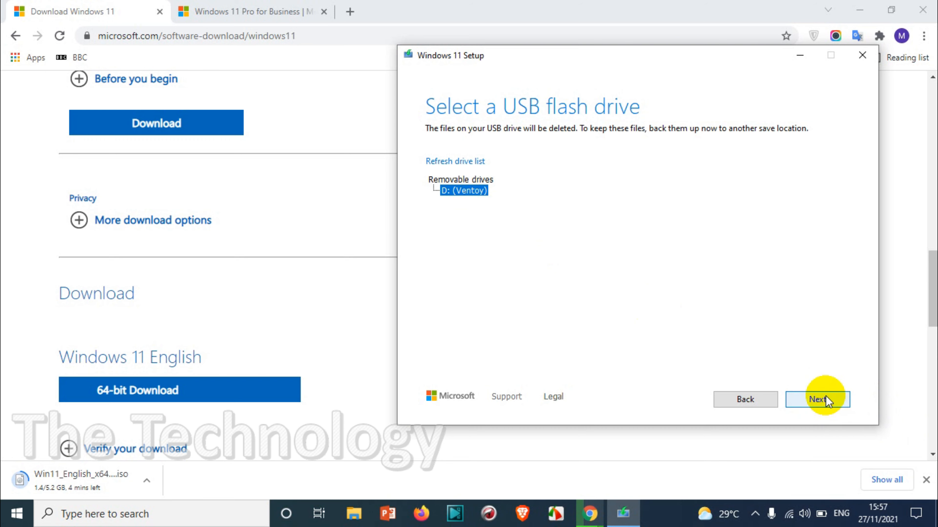
mouse_move(739, 301)
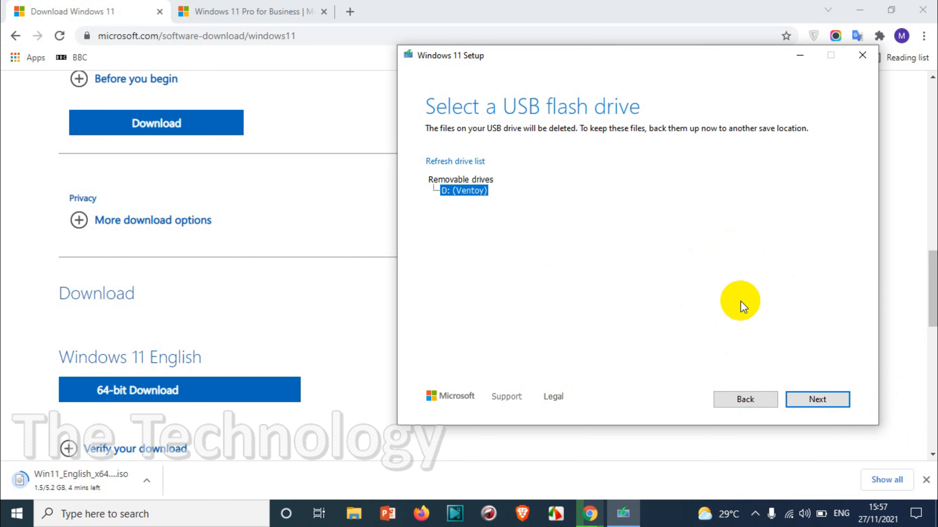
click(816, 400)
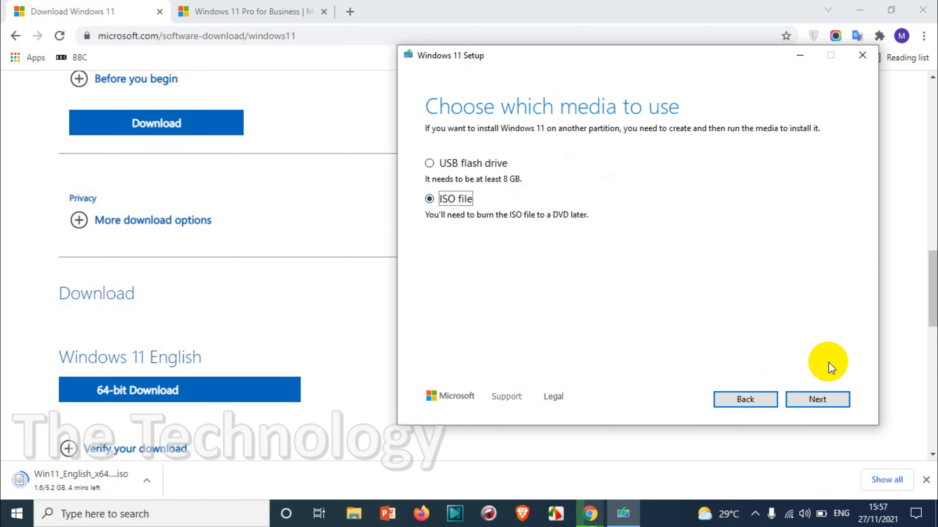
Proceed to the Windows.iso save dialog and browse to the Downloads folder.
click(817, 399)
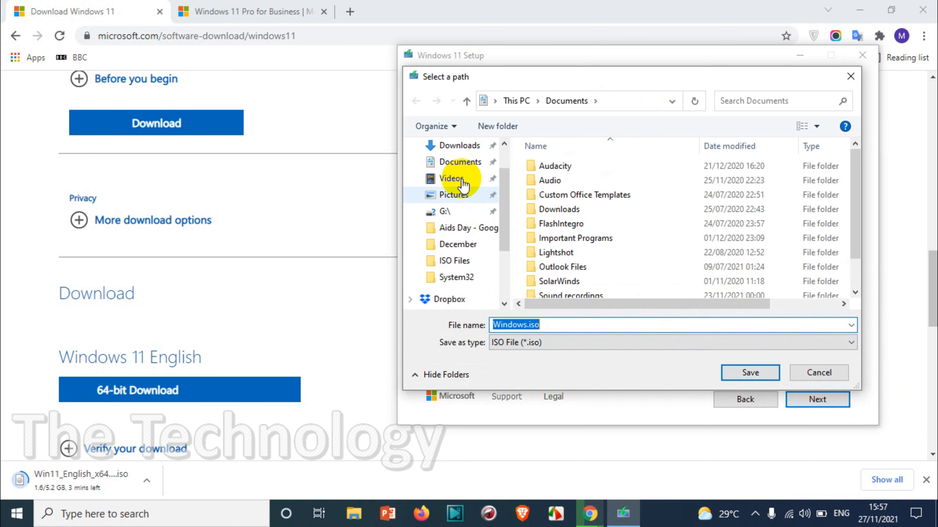
click(458, 162)
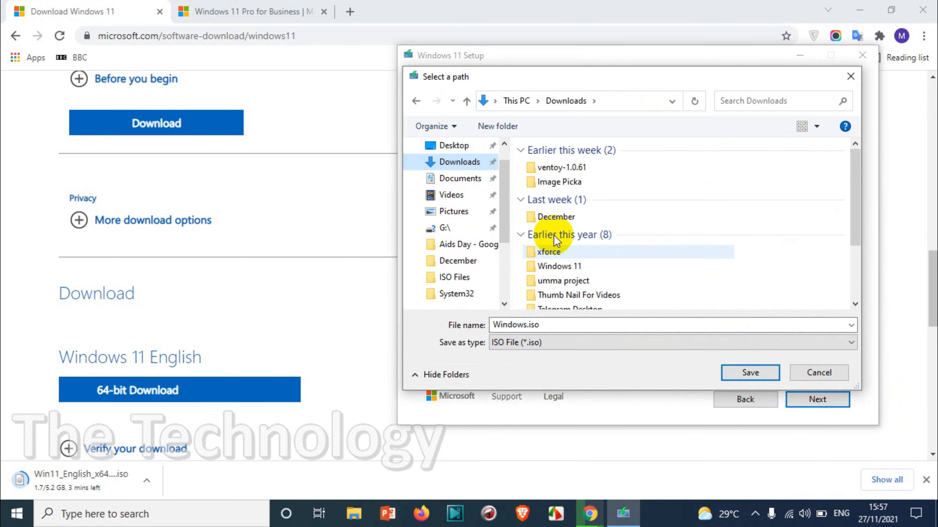
Save Windows.iso to Downloads so setup begins downloading Windows 11.
click(749, 373)
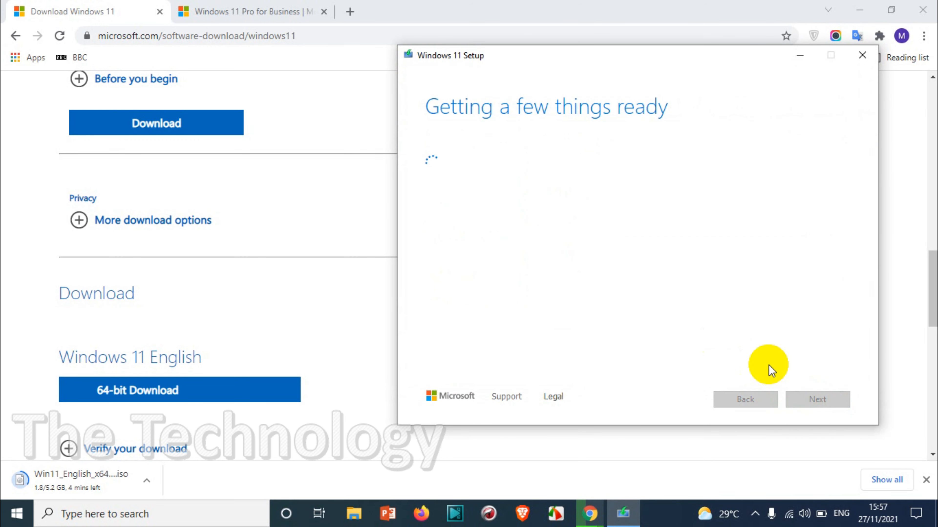
mouse_move(771, 335)
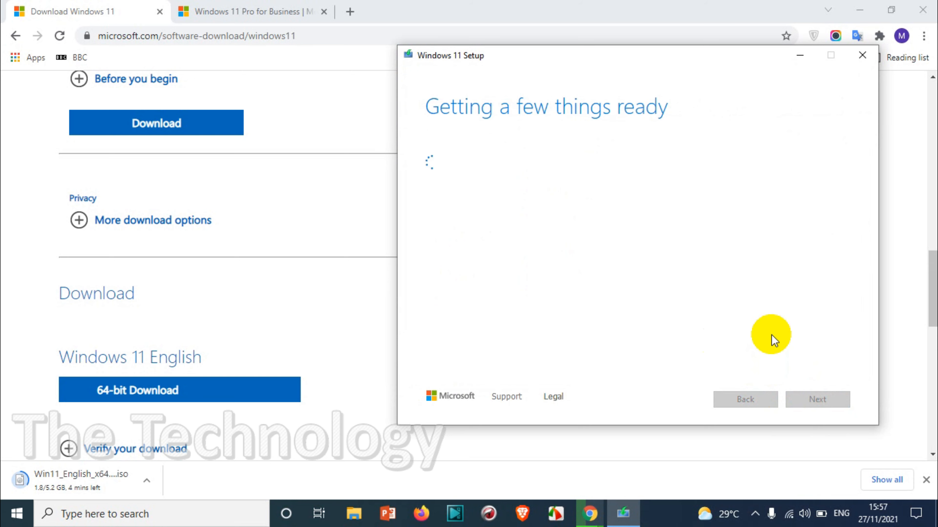
mouse_move(799, 333)
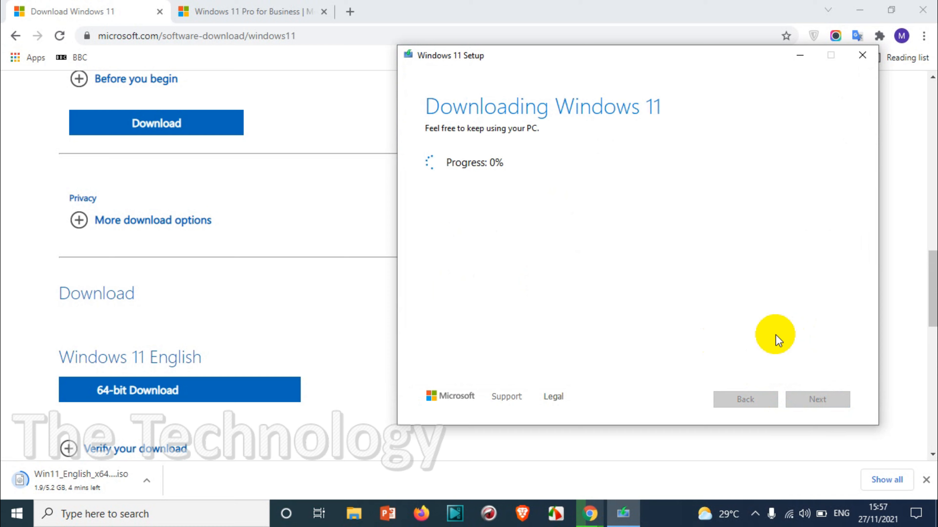
mouse_move(735, 288)
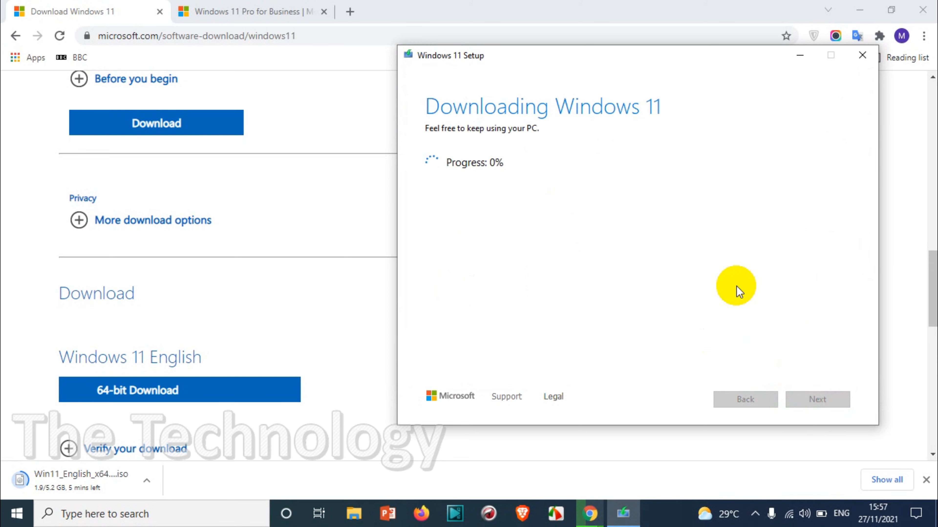
Check the in-progress 260 MB Unconfirmed 213535.crdownload file in the Downloads folder.
click(354, 513)
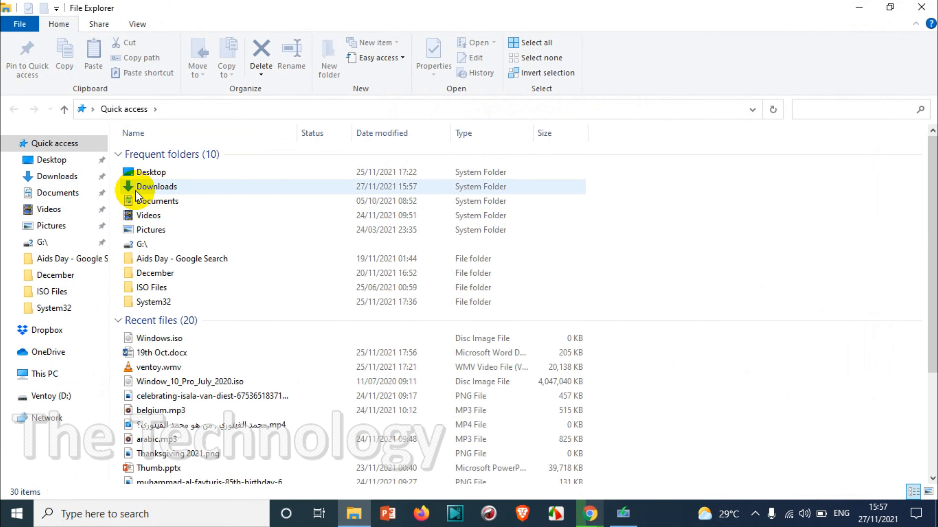
double_click(157, 186)
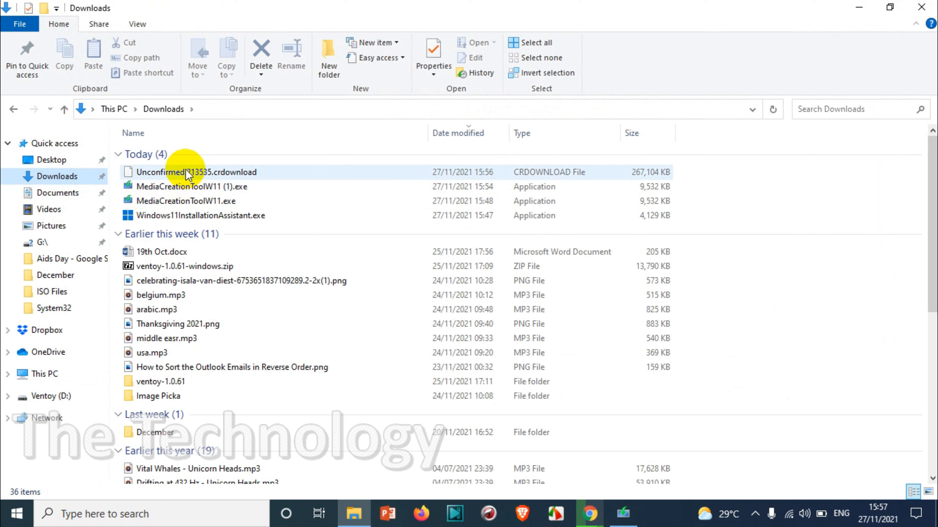
mouse_move(188, 172)
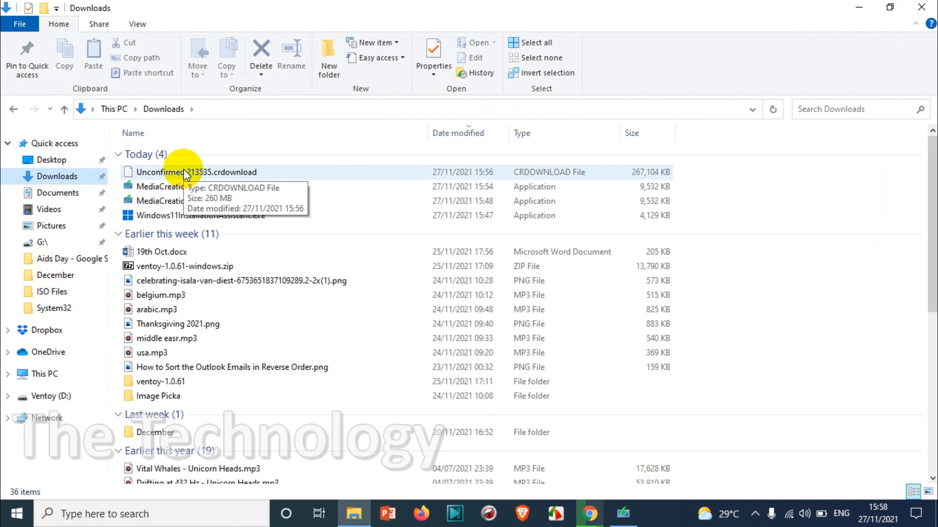
click(195, 172)
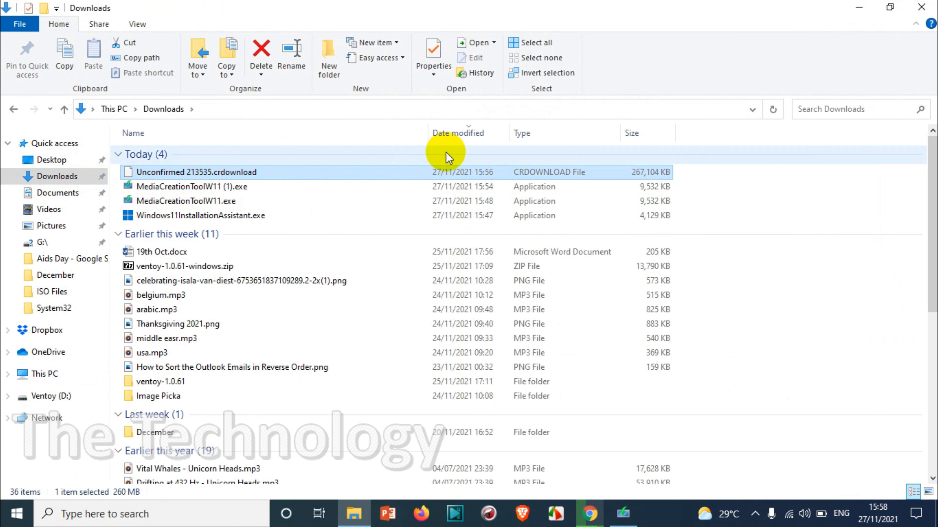
mouse_move(921, 7)
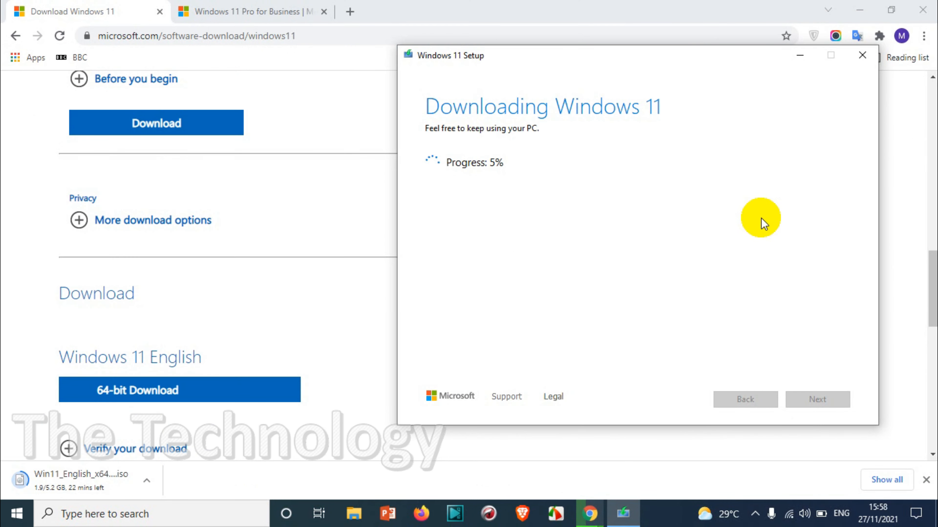
Start to quit Windows 11 Setup, then answer No so its download keeps running at 5%.
click(861, 55)
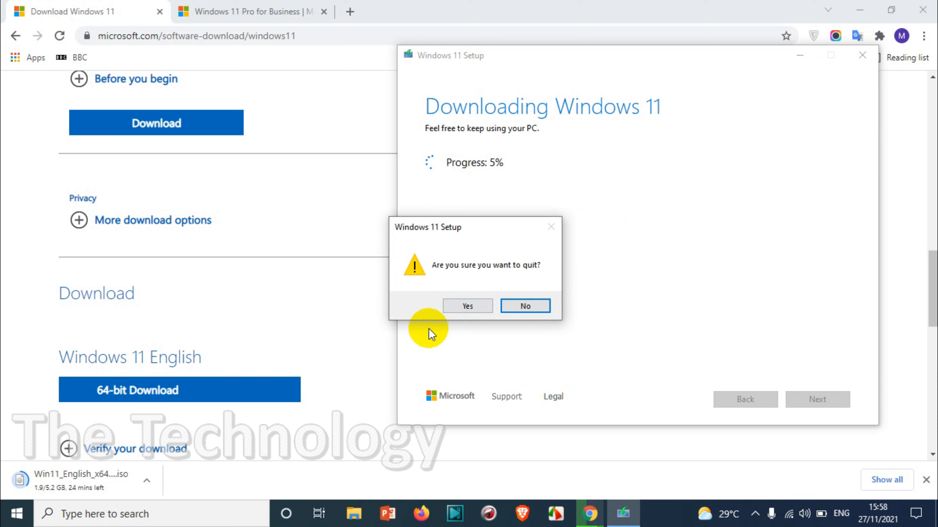
click(524, 306)
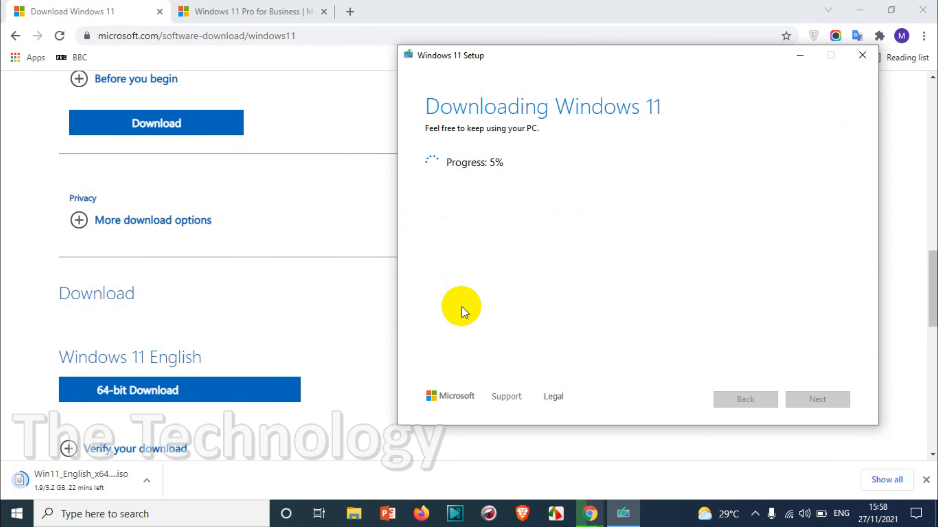